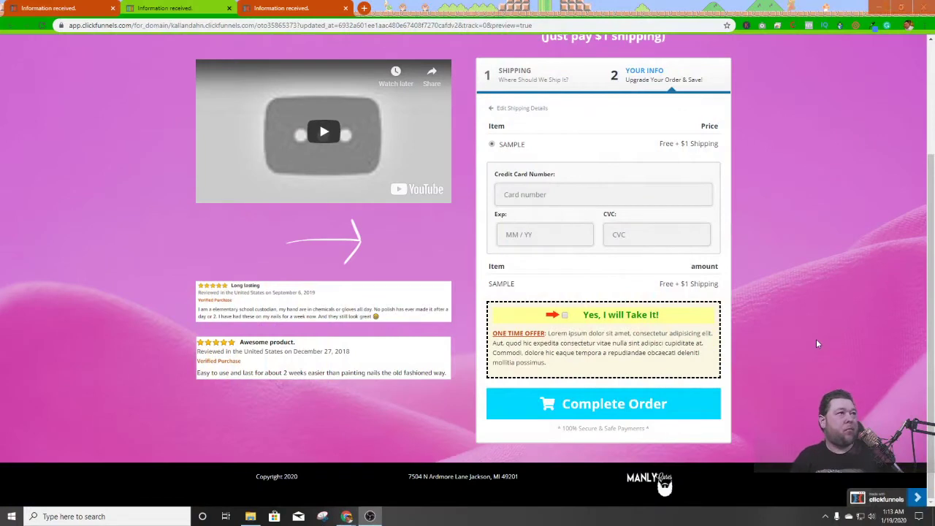
{"action": "mouse_move", "coordinate": [386, 229]}
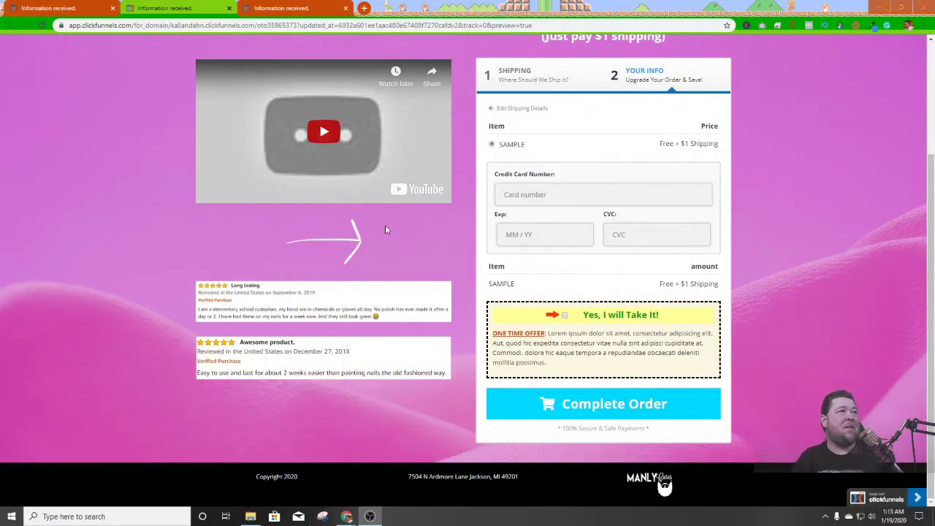
{"action": "mouse_move", "coordinate": [644, 204]}
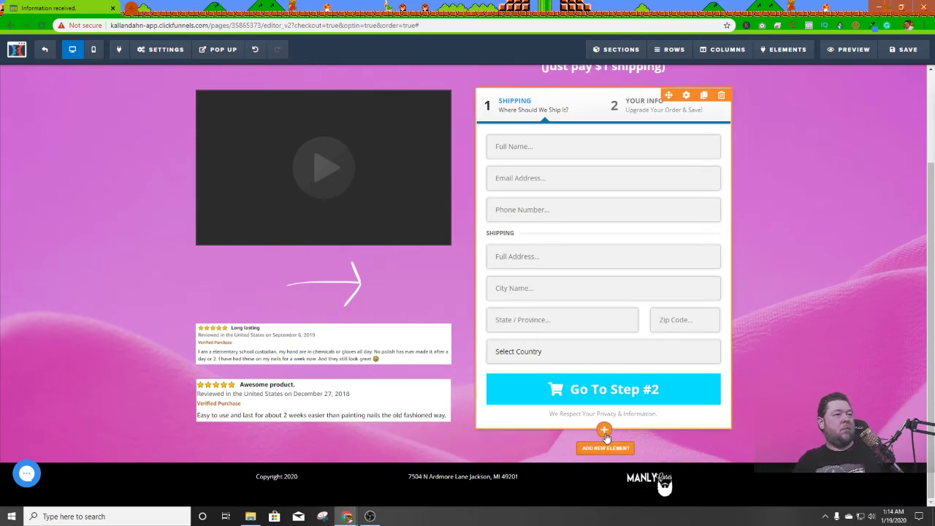
Place an Image element below the order form and set it to the pink nail kit photo
{"action": "left_click", "coordinate": [605, 430]}
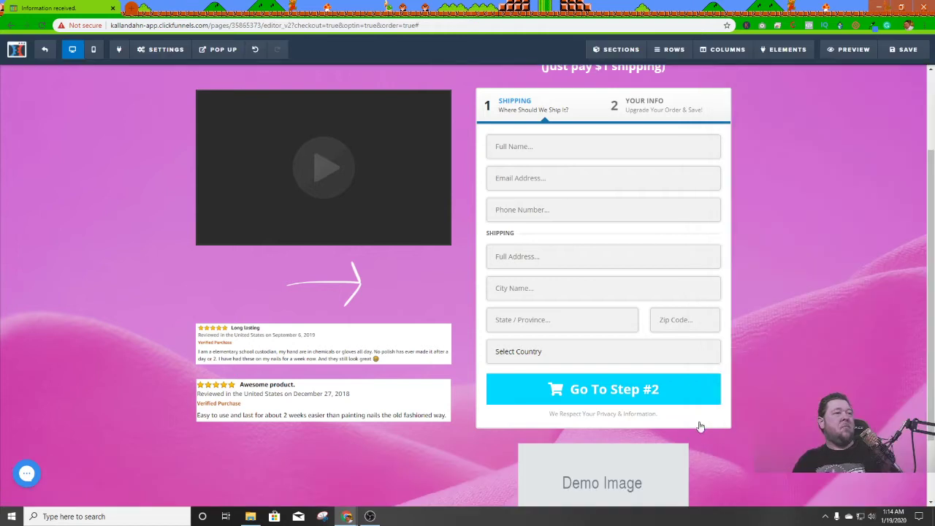
{"action": "left_click", "coordinate": [602, 475]}
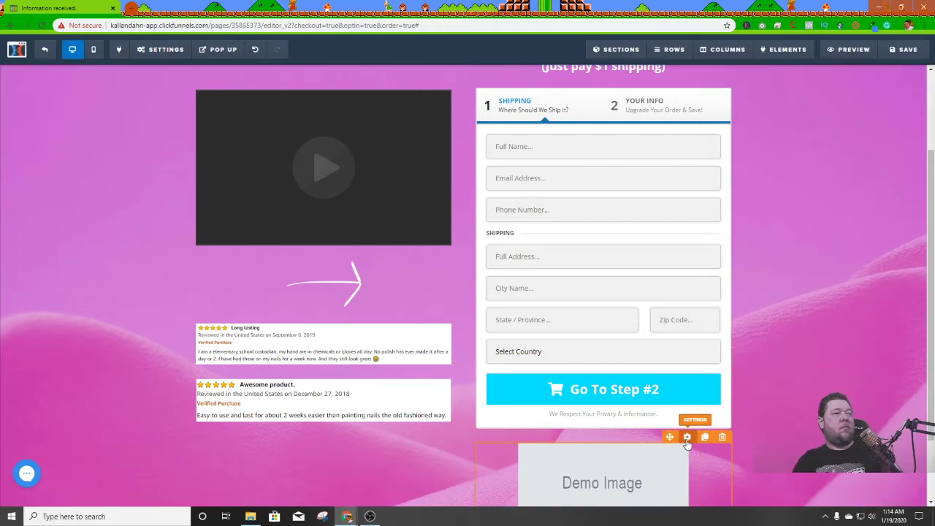
{"action": "left_click", "coordinate": [687, 437]}
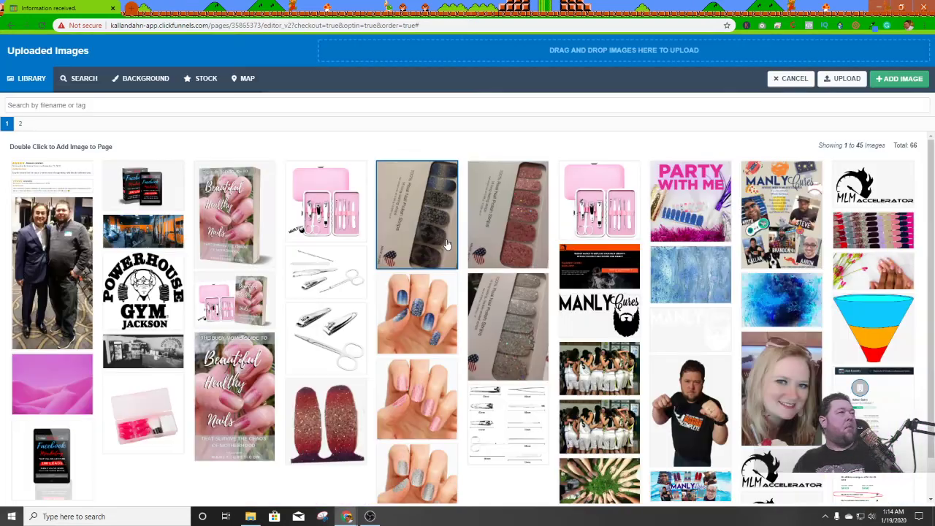
{"action": "left_click", "coordinate": [325, 202]}
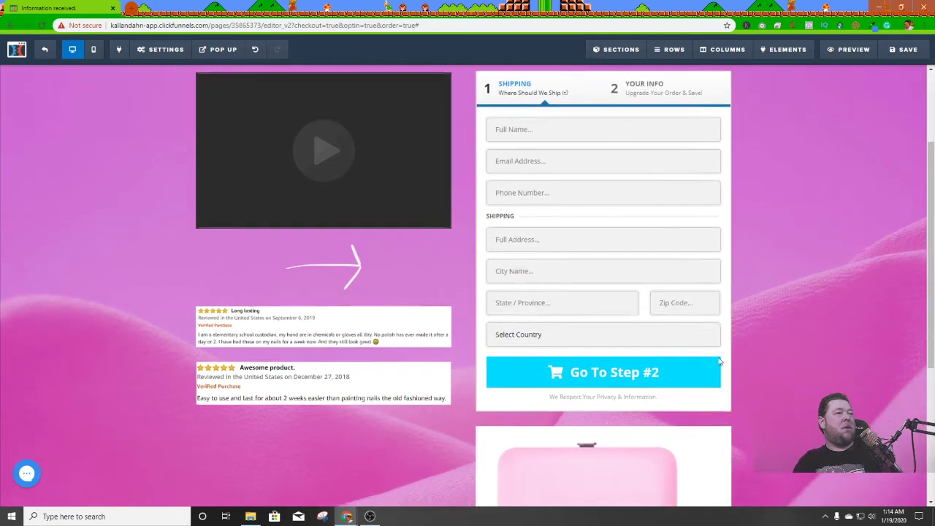
{"action": "scroll", "scroll_direction": "down", "scroll_amount": 3}
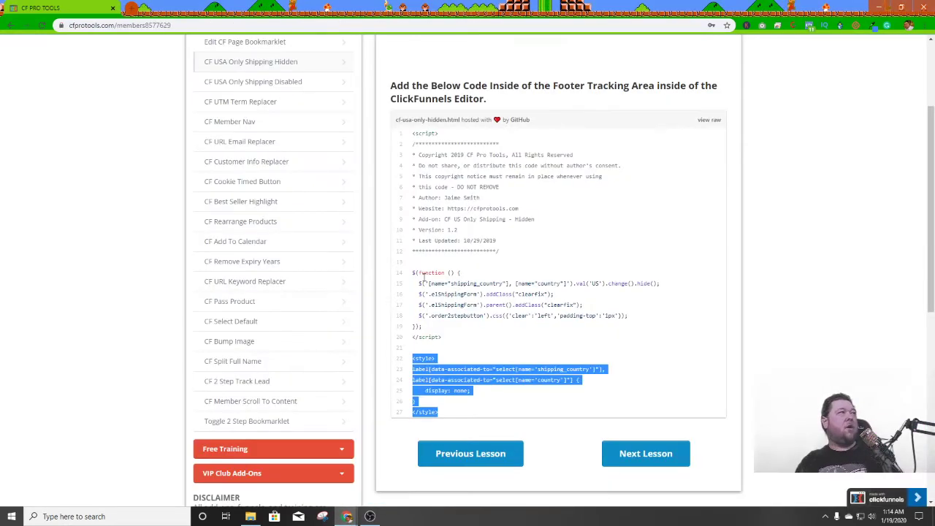
Return to the CF Pro Tools welcome lesson and open the CF Bump Image add-on
{"action": "left_click", "coordinate": [509, 271]}
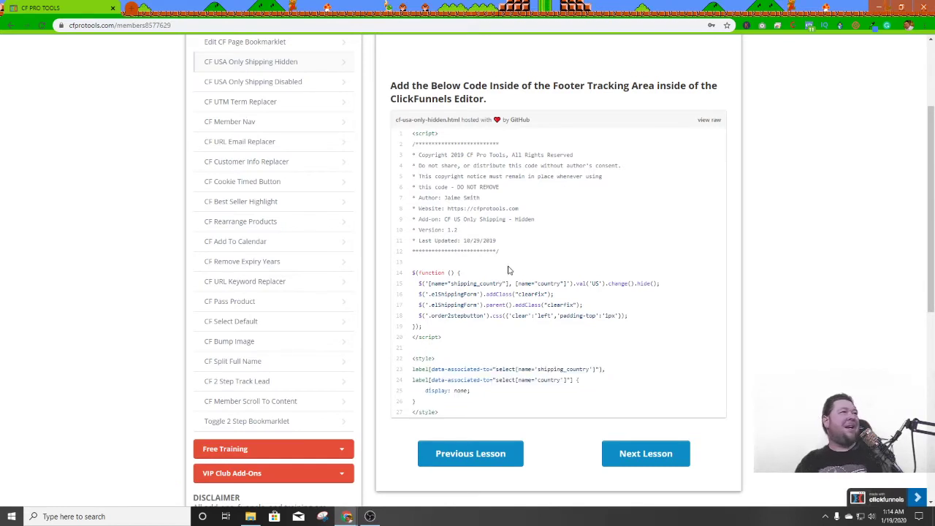
{"action": "scroll", "scroll_direction": "up", "scroll_amount": 3}
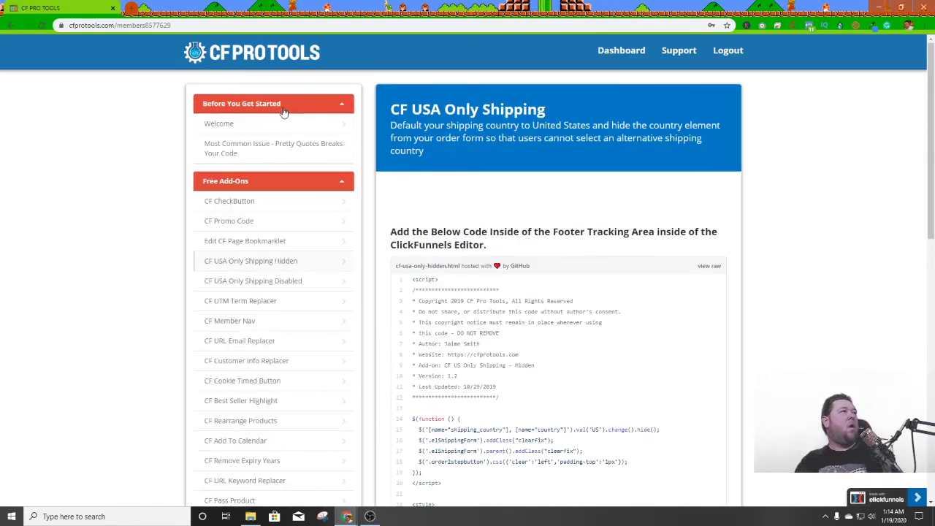
{"action": "left_click", "coordinate": [274, 102]}
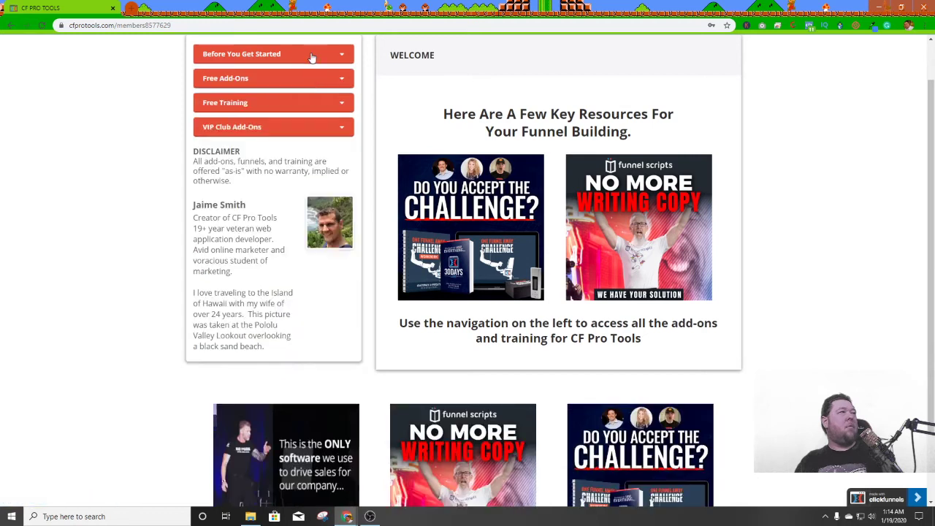
{"action": "scroll", "scroll_direction": "up", "scroll_amount": 3}
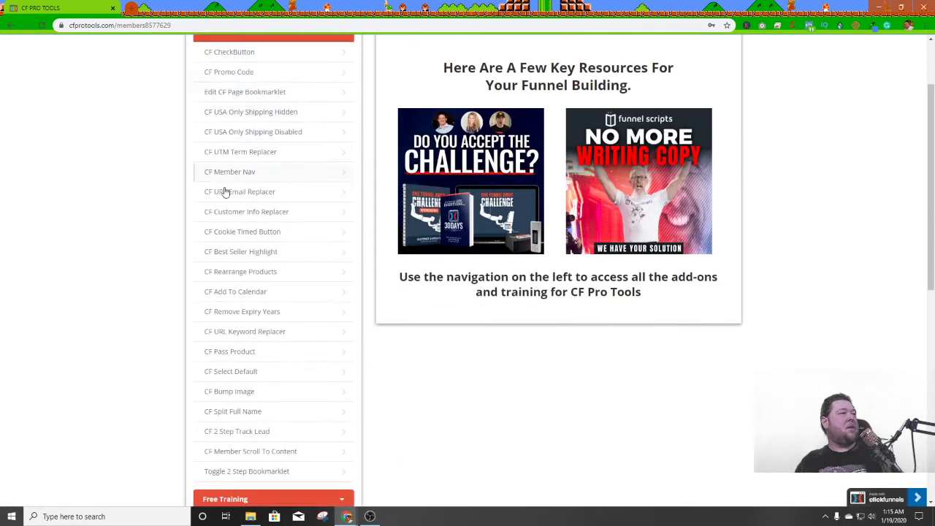
{"action": "scroll", "scroll_direction": "down", "scroll_amount": 3}
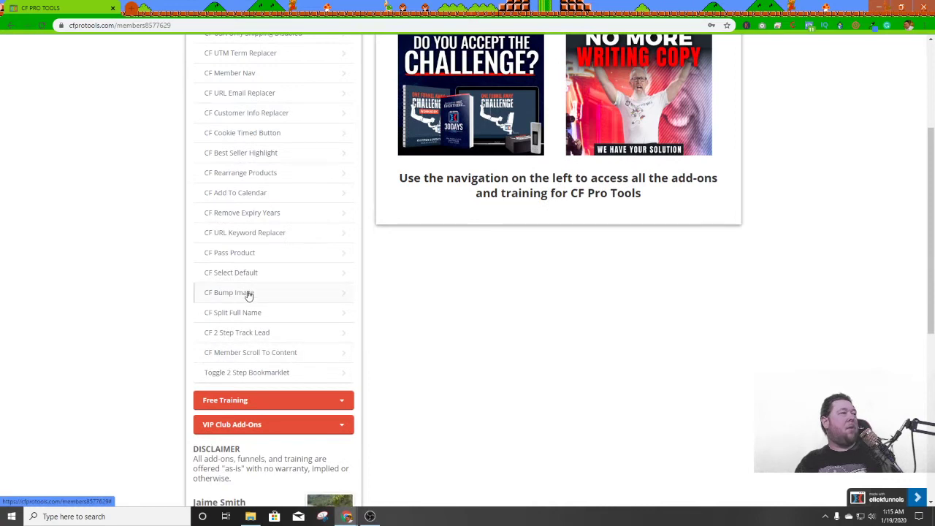
{"action": "left_click", "coordinate": [230, 292]}
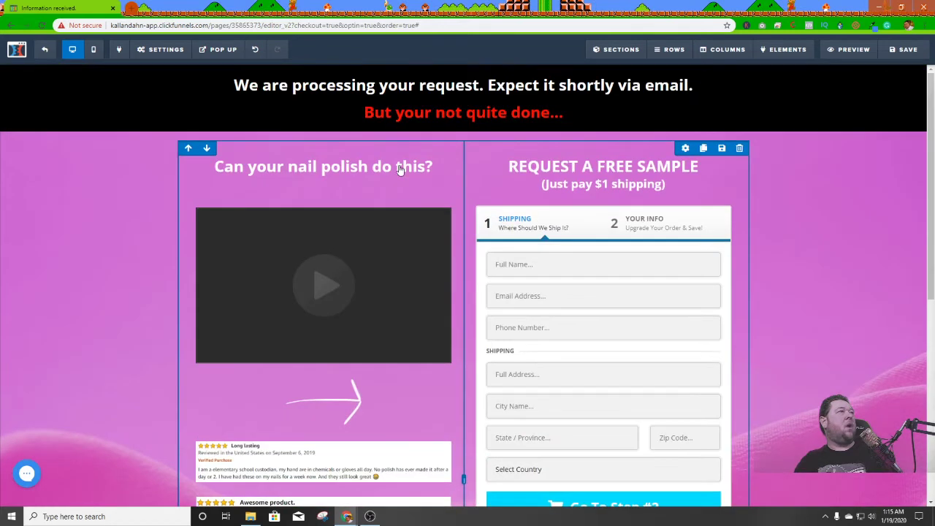
{"action": "left_click", "coordinate": [161, 49]}
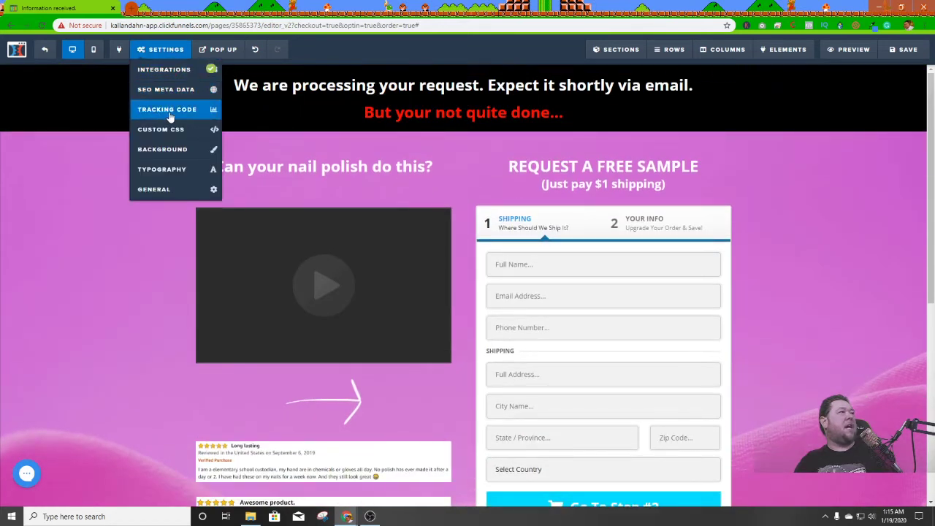
{"action": "left_click", "coordinate": [167, 109]}
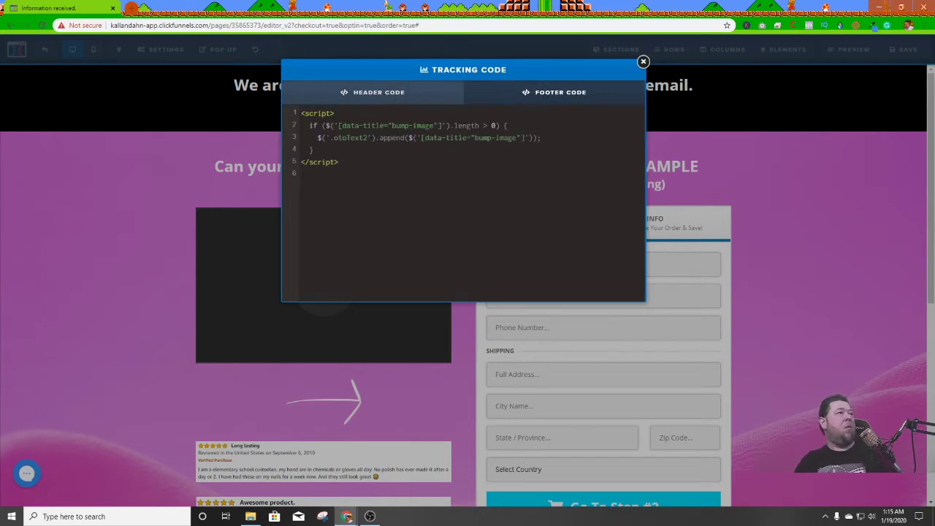
{"action": "double_click", "coordinate": [415, 126]}
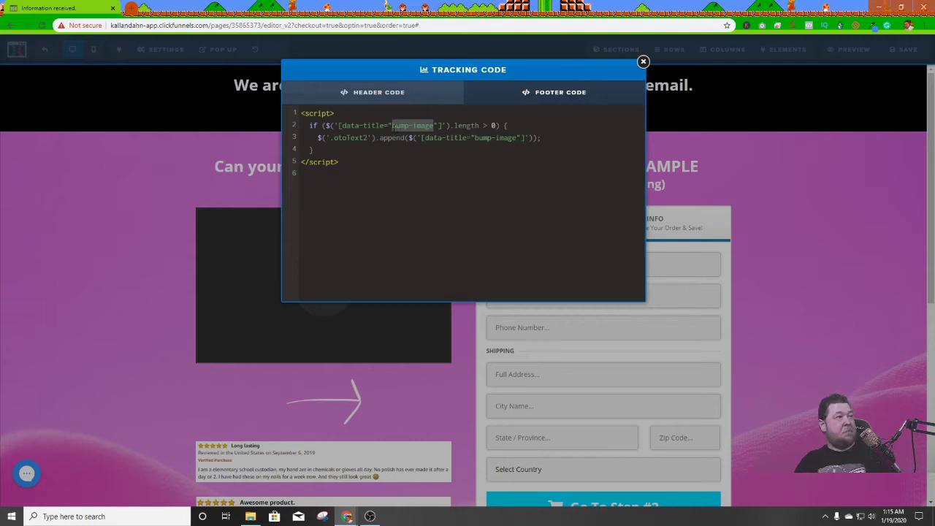
{"action": "left_click", "coordinate": [643, 62]}
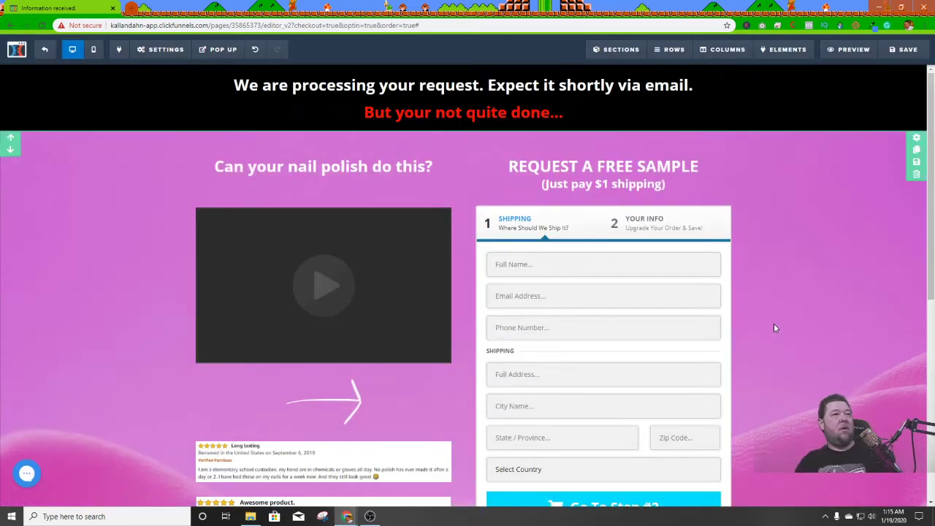
Set the pink nail kit image's CSS Info title to bump-image and update it
{"action": "scroll", "scroll_direction": "down", "scroll_amount": 3}
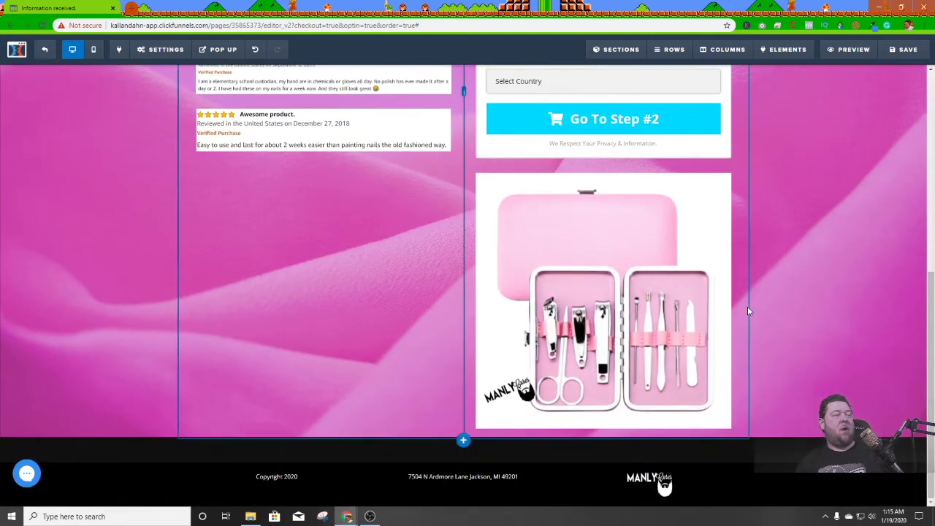
{"action": "left_click", "coordinate": [602, 299]}
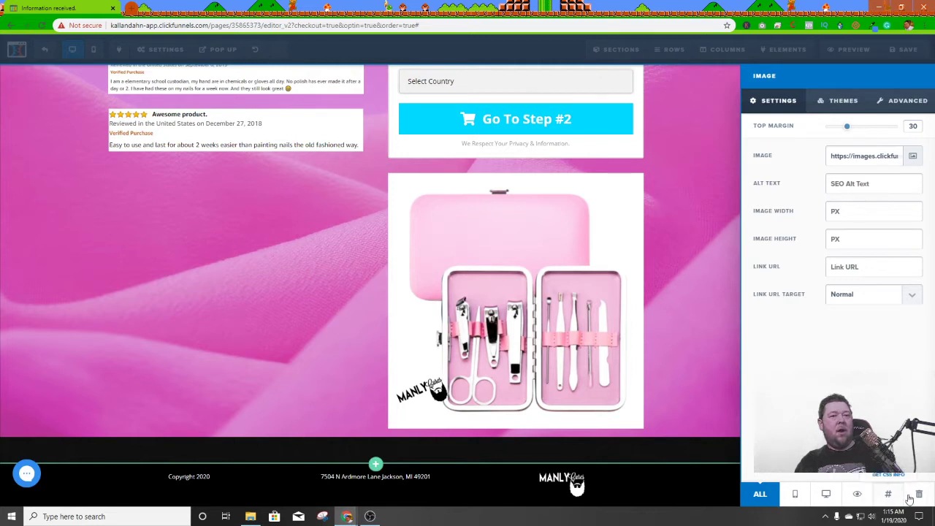
{"action": "mouse_move", "coordinate": [621, 415]}
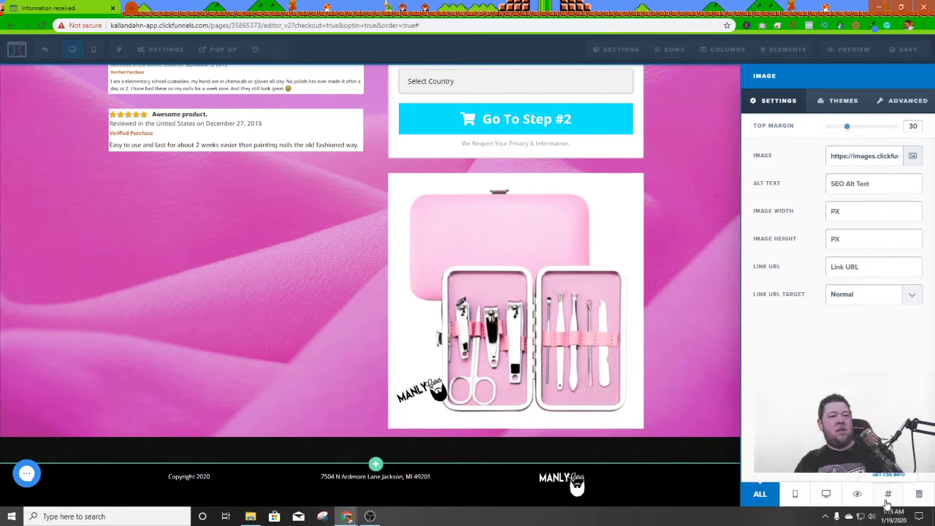
{"action": "left_click", "coordinate": [888, 474]}
{"action": "type", "text": "bump-image"}
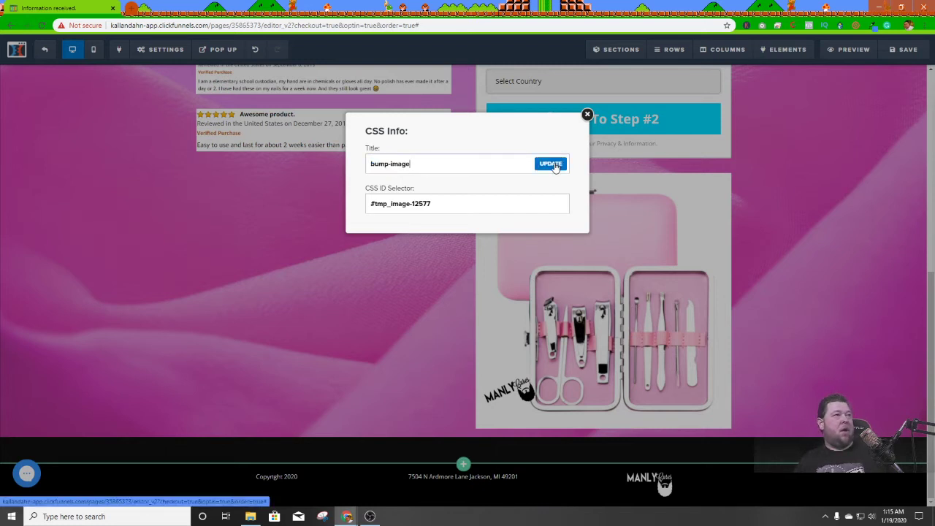
{"action": "left_click", "coordinate": [550, 164]}
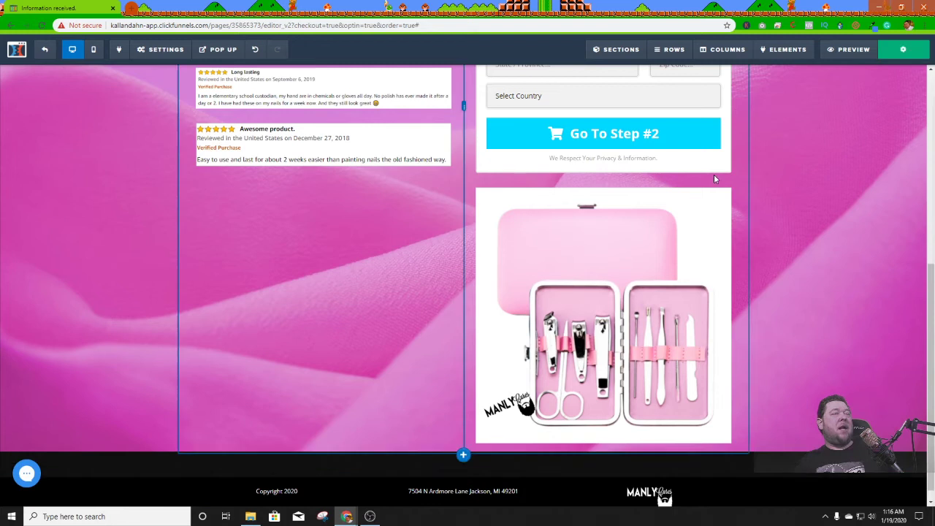
Save the page and preview it, filling step one with United States and advancing to step two
{"action": "left_click", "coordinate": [904, 50]}
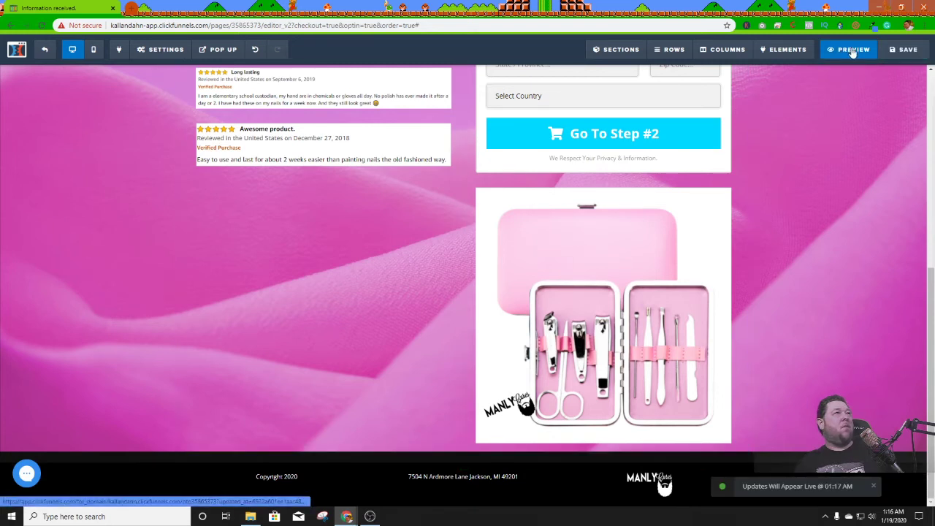
{"action": "left_click", "coordinate": [849, 50]}
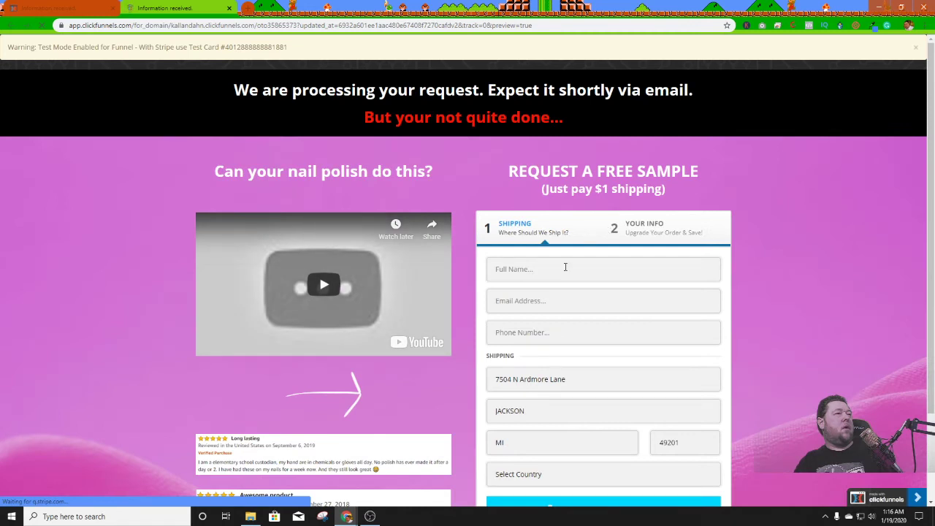
{"action": "scroll", "scroll_direction": "down", "scroll_amount": 3}
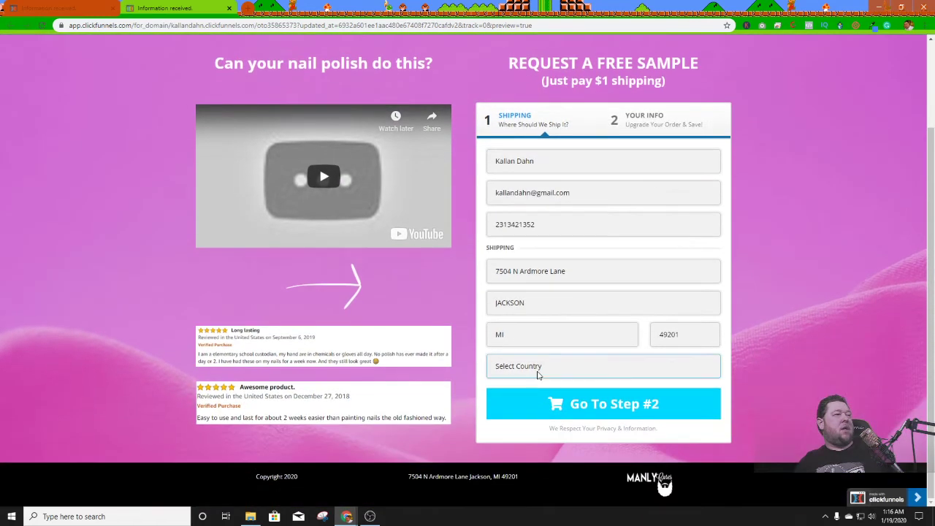
{"action": "left_click", "coordinate": [602, 366]}
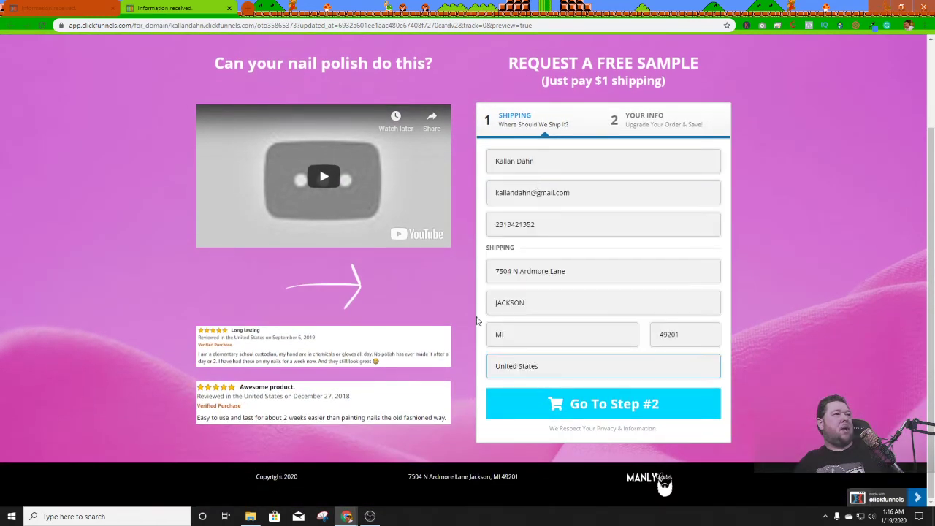
{"action": "left_click", "coordinate": [602, 403]}
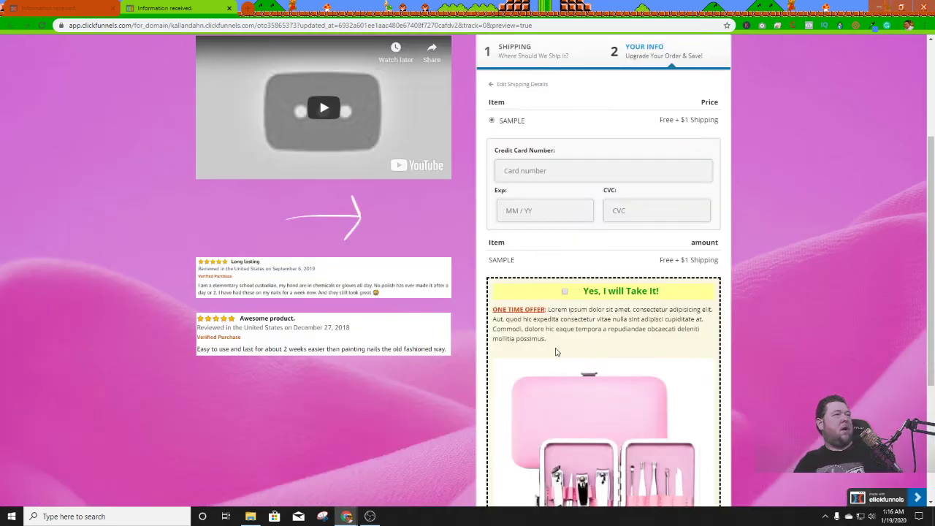
Check the pink nail kit image in the step-two bump box, then return to the CF Pro Tools window
{"action": "scroll", "scroll_direction": "down", "scroll_amount": 3}
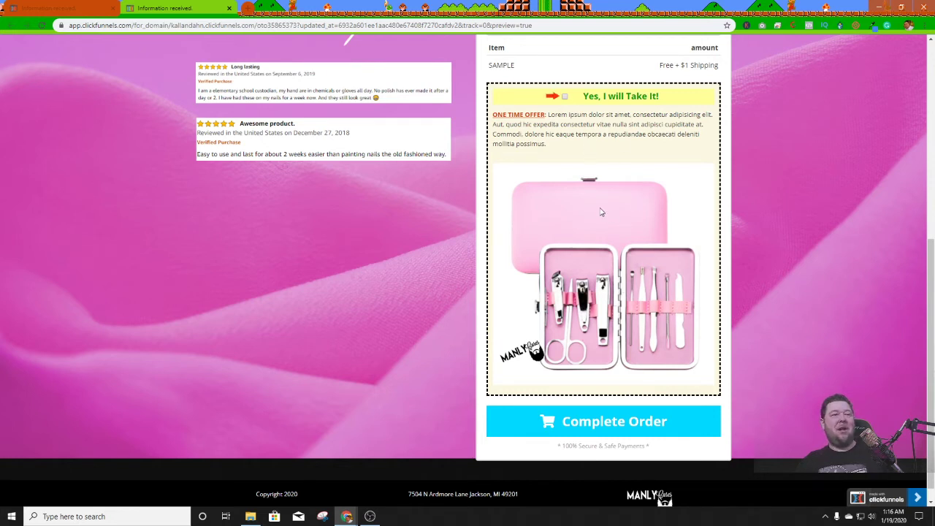
{"action": "mouse_move", "coordinate": [611, 217]}
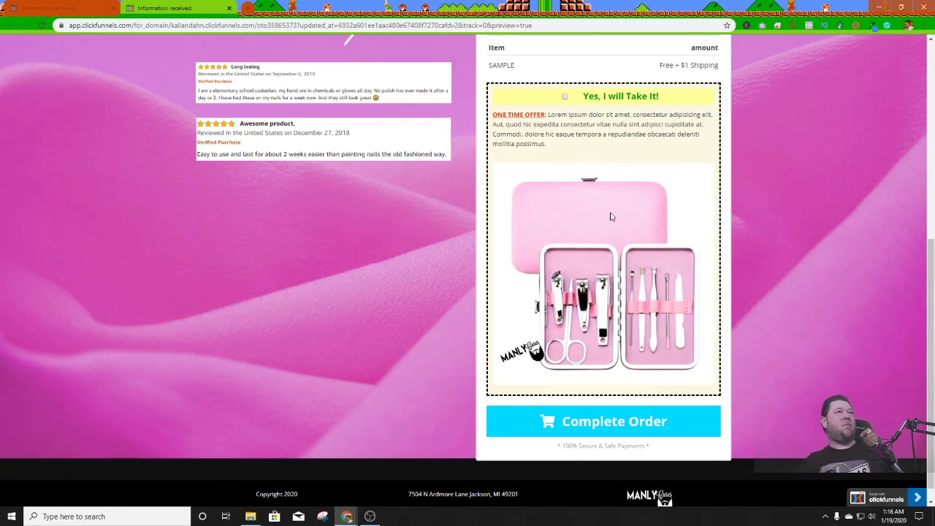
{"action": "left_click", "coordinate": [602, 421]}
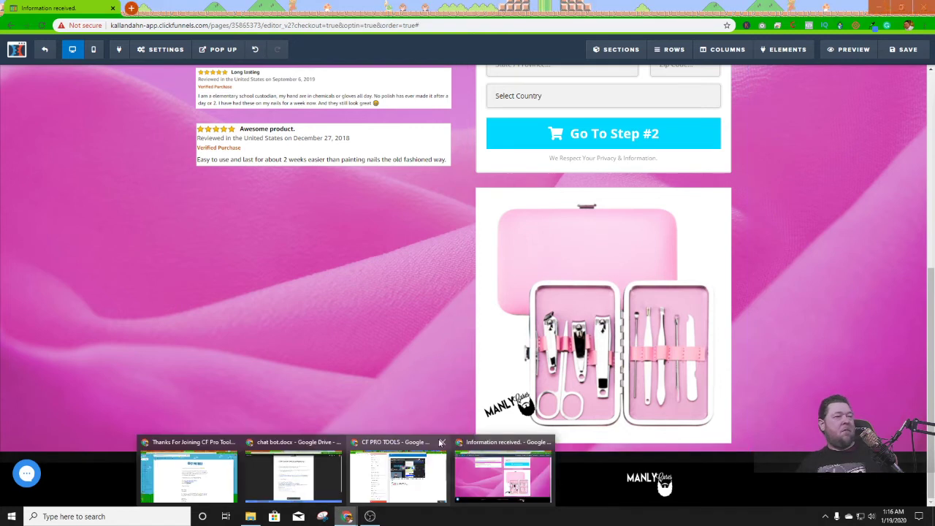
{"action": "left_click", "coordinate": [394, 475]}
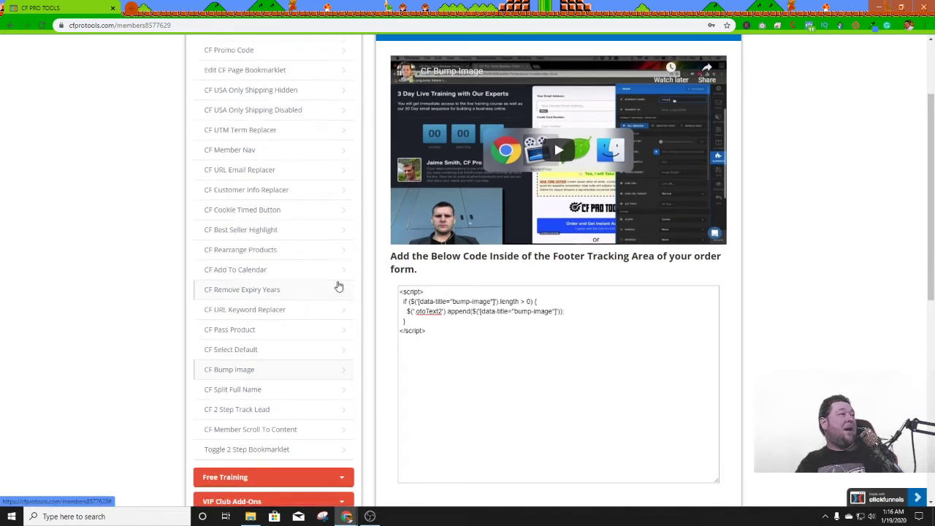
Open the CF USA Only Shipping Hidden lesson from the sidebar add-on list
{"action": "scroll", "scroll_direction": "down", "scroll_amount": 3}
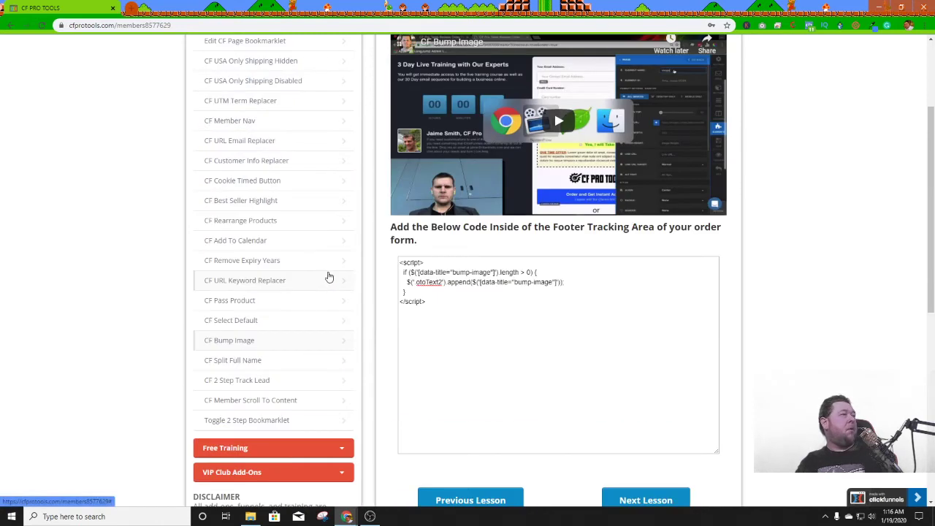
{"action": "scroll", "scroll_direction": "up", "scroll_amount": 3}
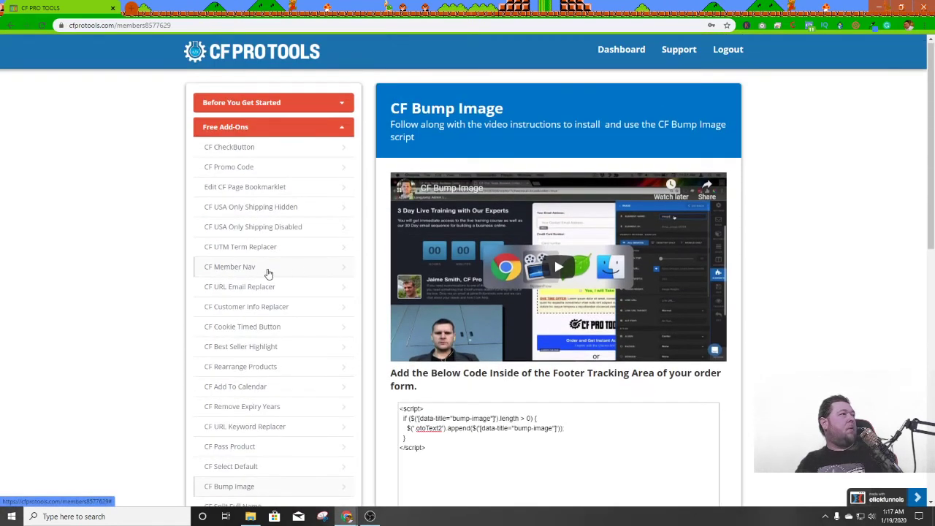
{"action": "mouse_move", "coordinate": [248, 210]}
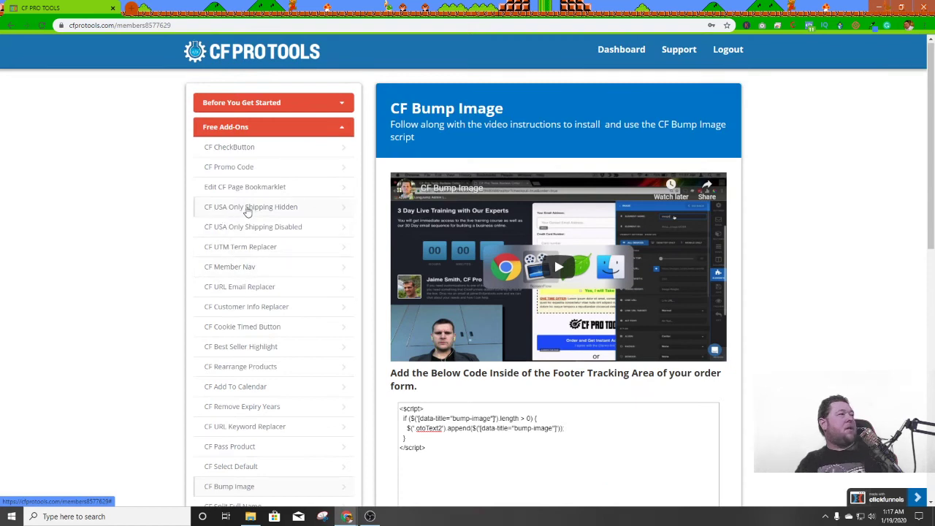
{"action": "left_click", "coordinate": [251, 207]}
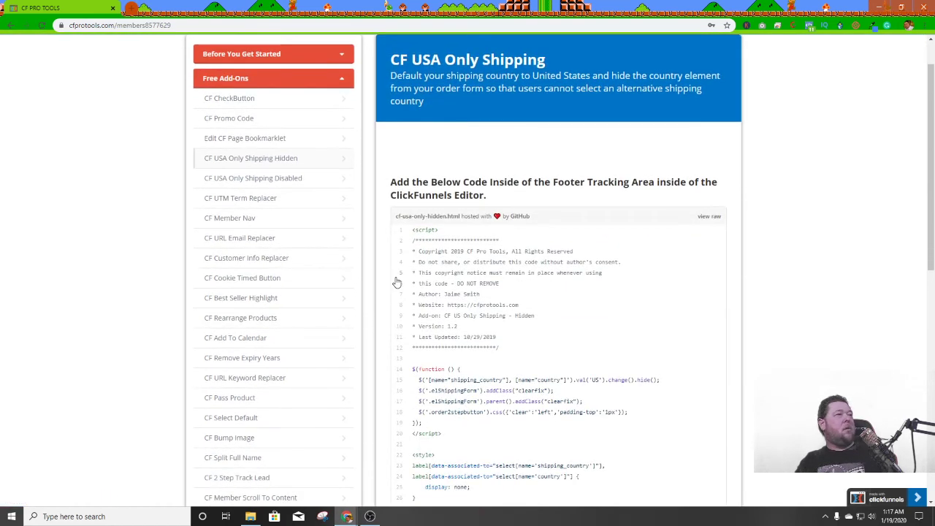
Select the USA-only shipping <script> block in the lesson's code box for copying
{"action": "scroll", "scroll_direction": "down", "scroll_amount": 3}
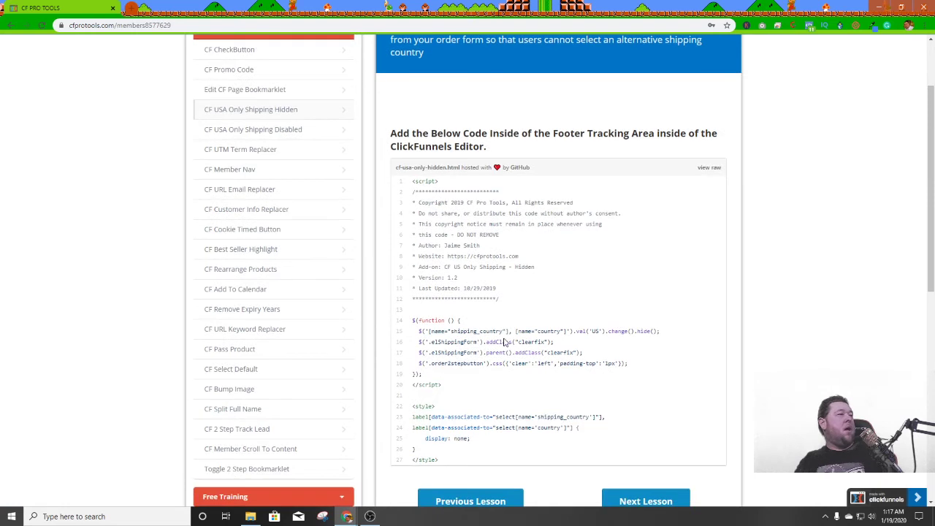
{"action": "mouse_move", "coordinate": [460, 392]}
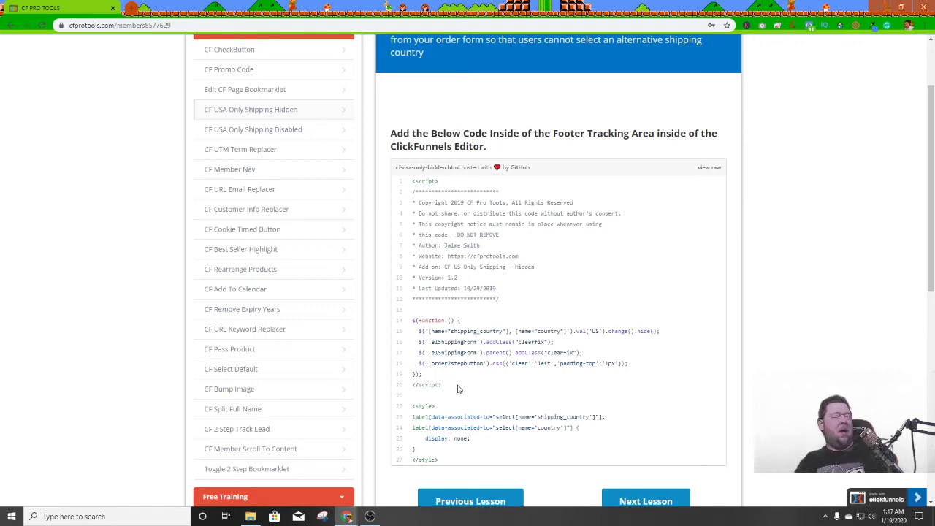
{"action": "mouse_move", "coordinate": [450, 388]}
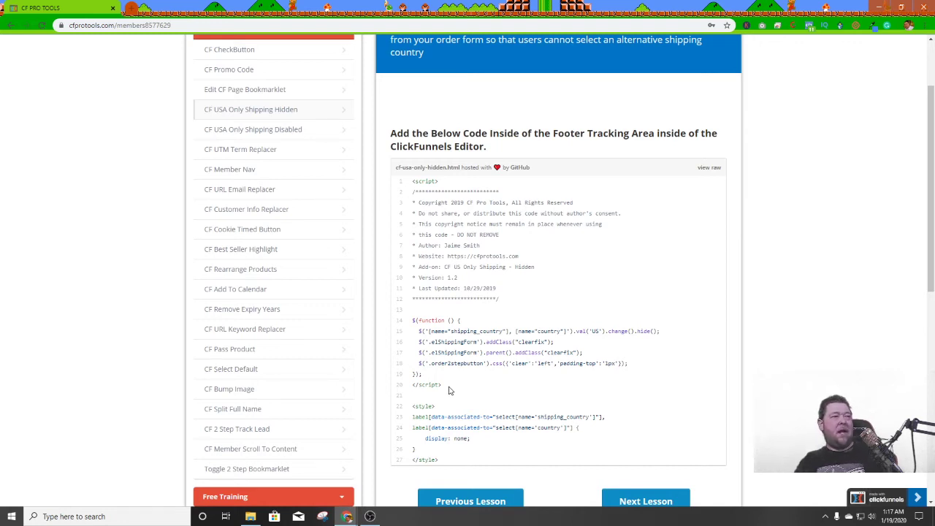
{"action": "left_click_drag", "start_coordinate": [415, 181], "coordinate": [442, 386]}
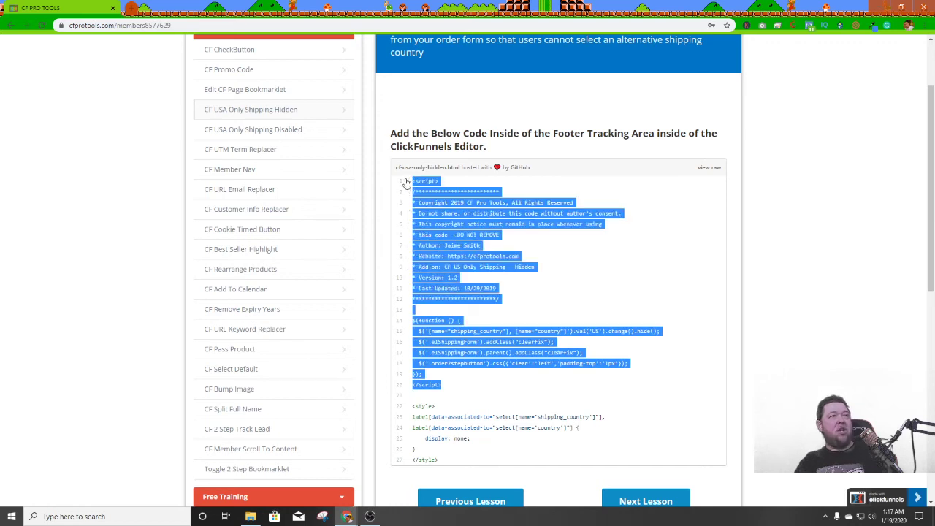
{"action": "mouse_move", "coordinate": [427, 401]}
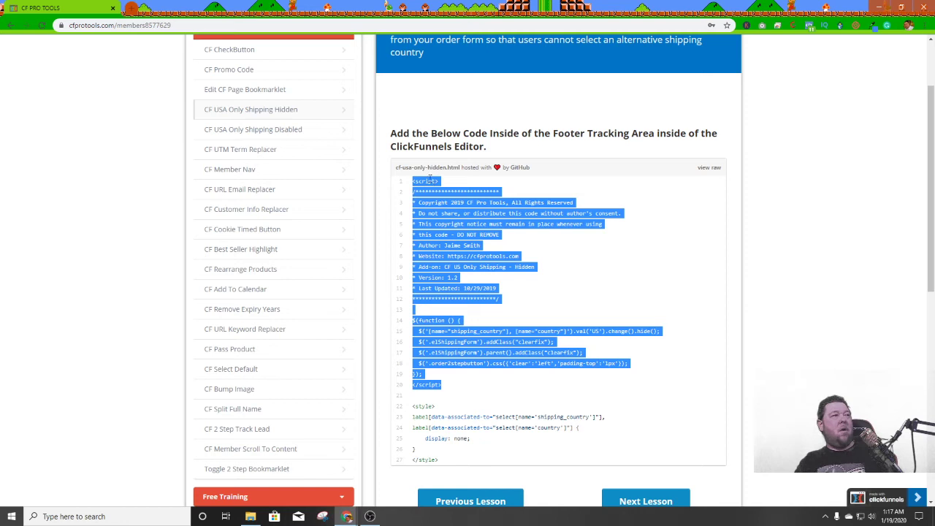
{"action": "mouse_move", "coordinate": [437, 393]}
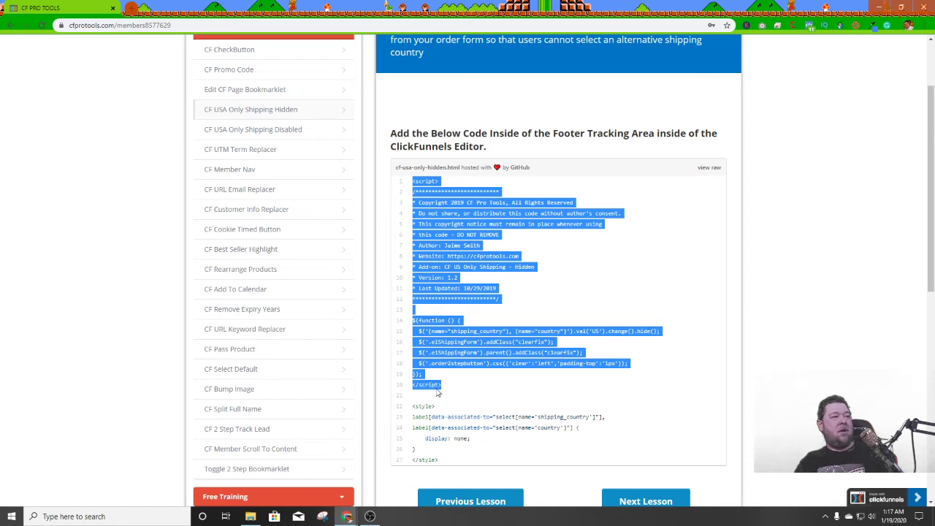
{"action": "mouse_move", "coordinate": [435, 382]}
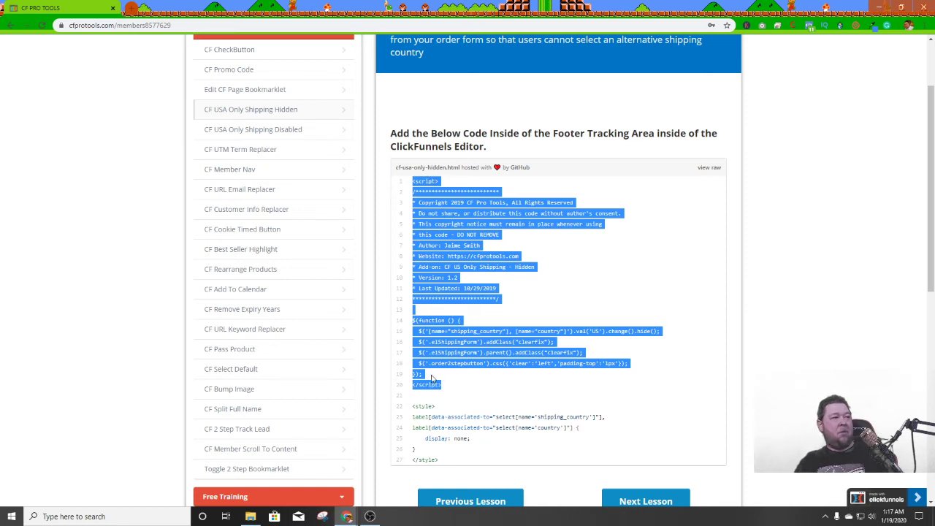
{"action": "mouse_move", "coordinate": [373, 298]}
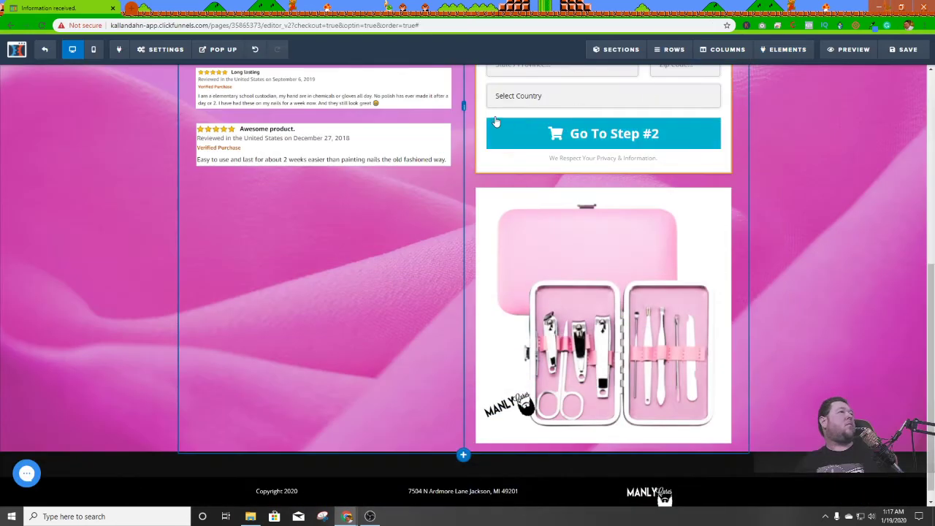
Paste the USA-only shipping script into the page's Footer Code beneath the bump-image script
{"action": "left_click", "coordinate": [161, 50]}
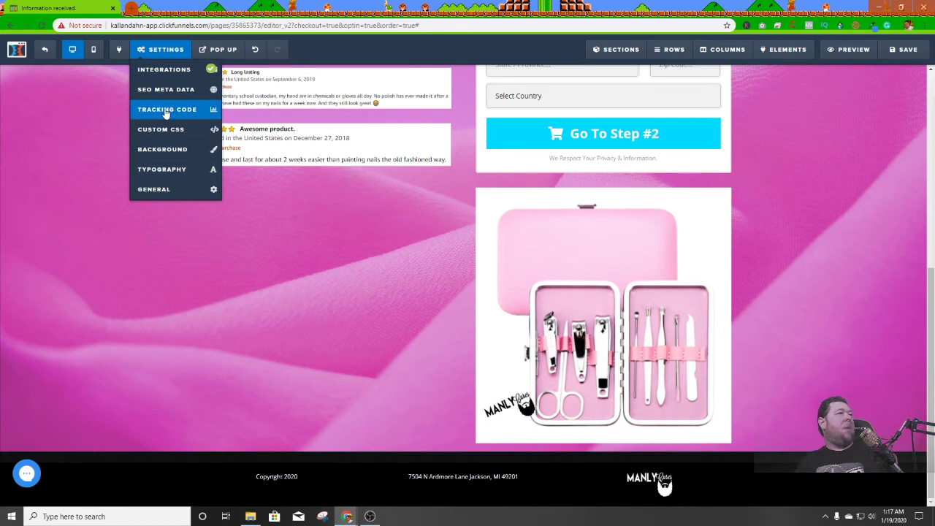
{"action": "left_click", "coordinate": [166, 108]}
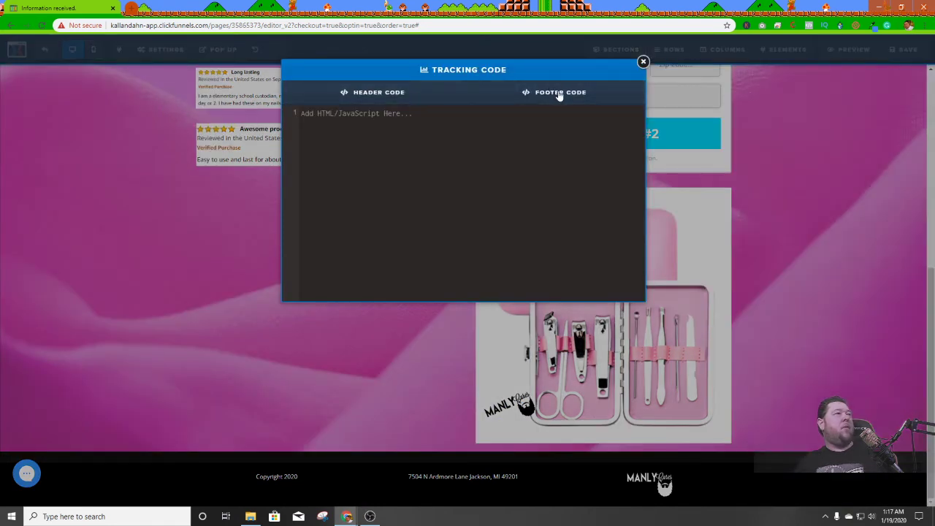
{"action": "left_click", "coordinate": [379, 92]}
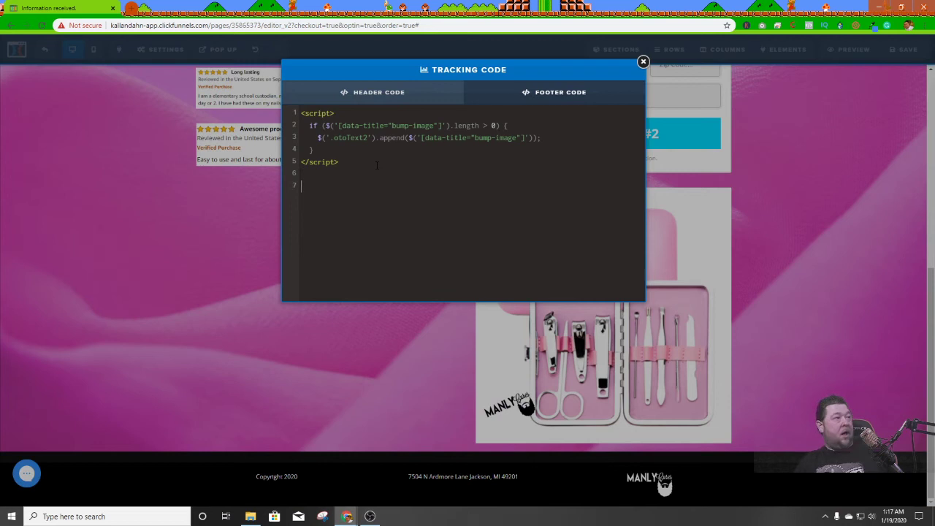
{"action": "scroll", "scroll_direction": "down", "scroll_amount": 3}
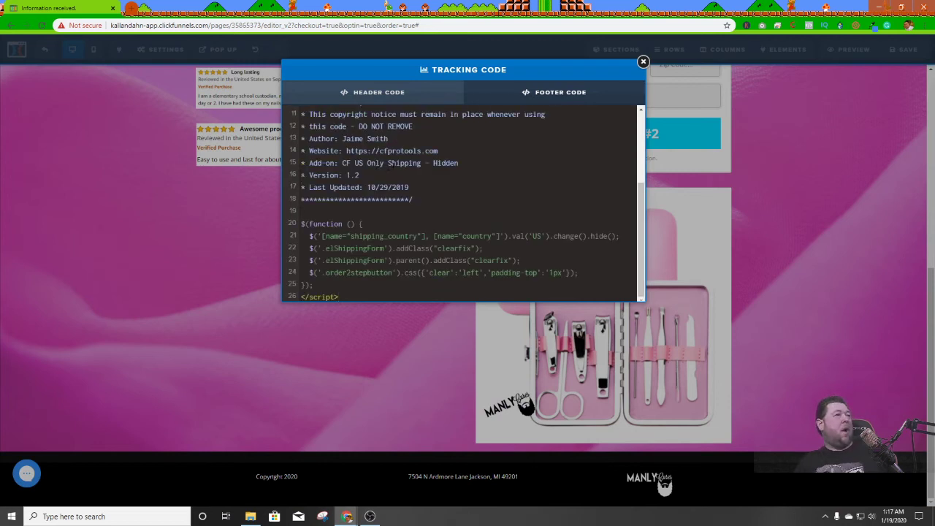
{"action": "scroll", "scroll_direction": "up", "scroll_amount": 3}
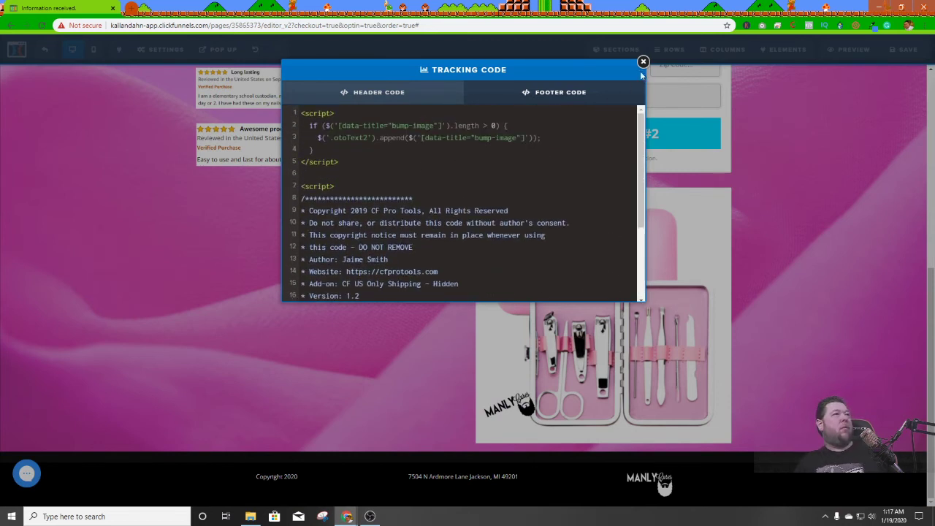
{"action": "left_click", "coordinate": [643, 61]}
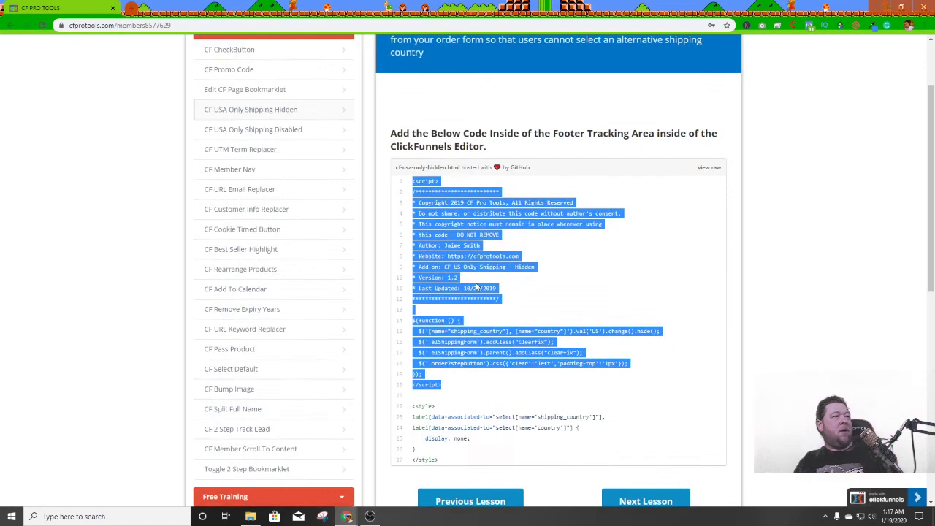
Select the lesson's <style> block that hides the shipping country labels for copying
{"action": "scroll", "scroll_direction": "down", "scroll_amount": 3}
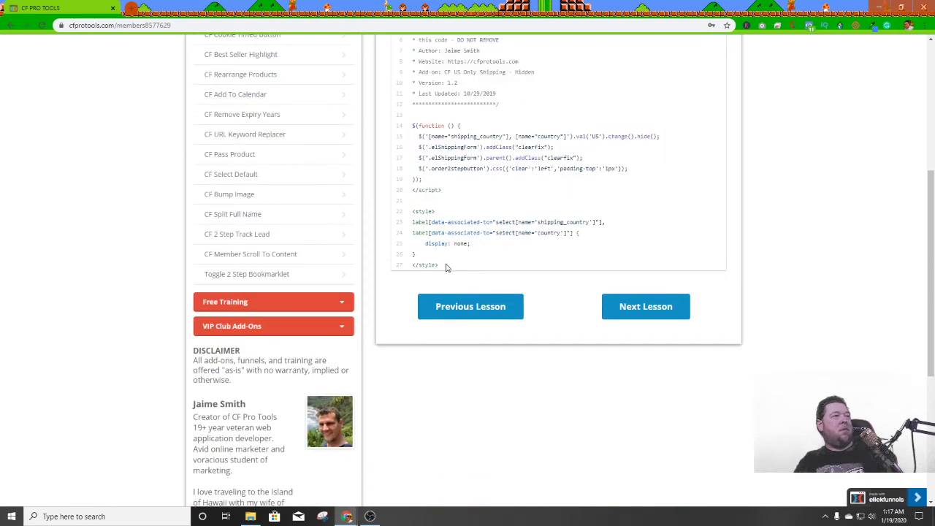
{"action": "left_click_drag", "start_coordinate": [412, 212], "coordinate": [439, 266]}
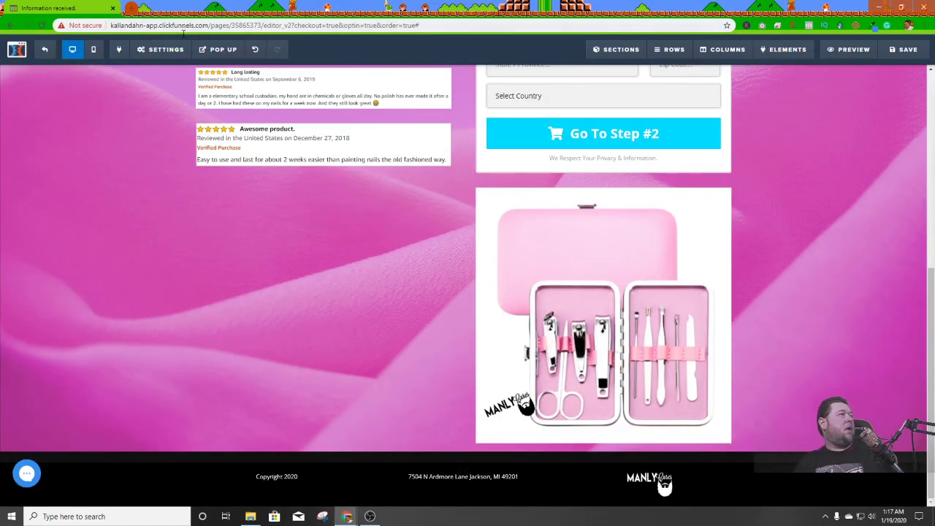
Paste the label-hiding style into the page's Custom CSS, save the page and preview it
{"action": "left_click", "coordinate": [160, 50]}
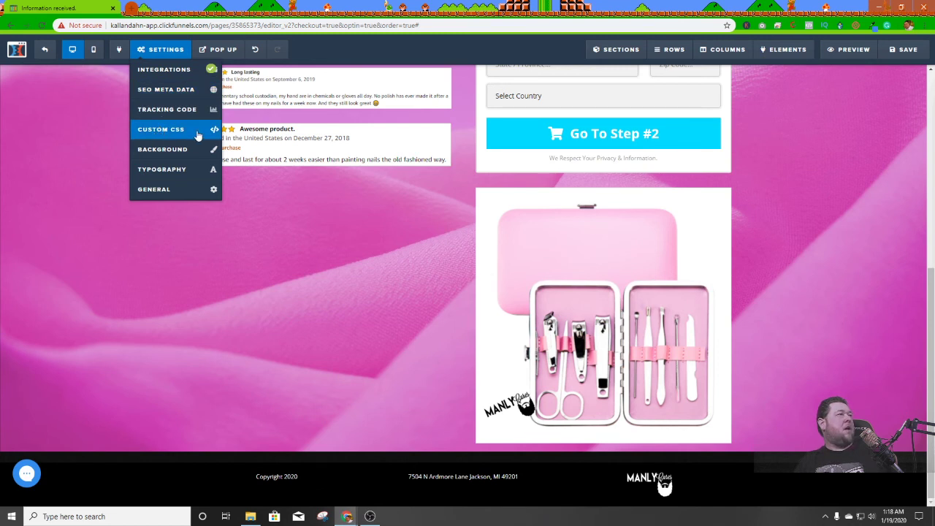
{"action": "left_click", "coordinate": [161, 129]}
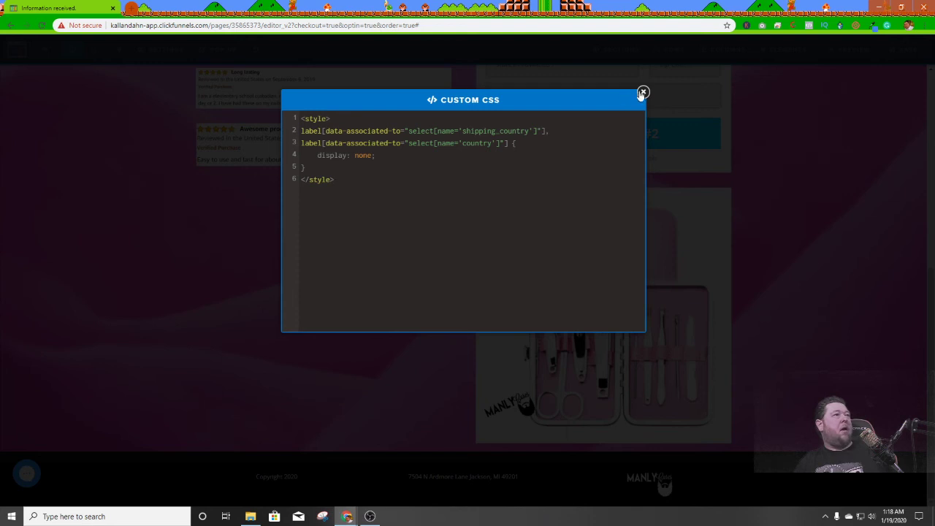
{"action": "left_click", "coordinate": [643, 93]}
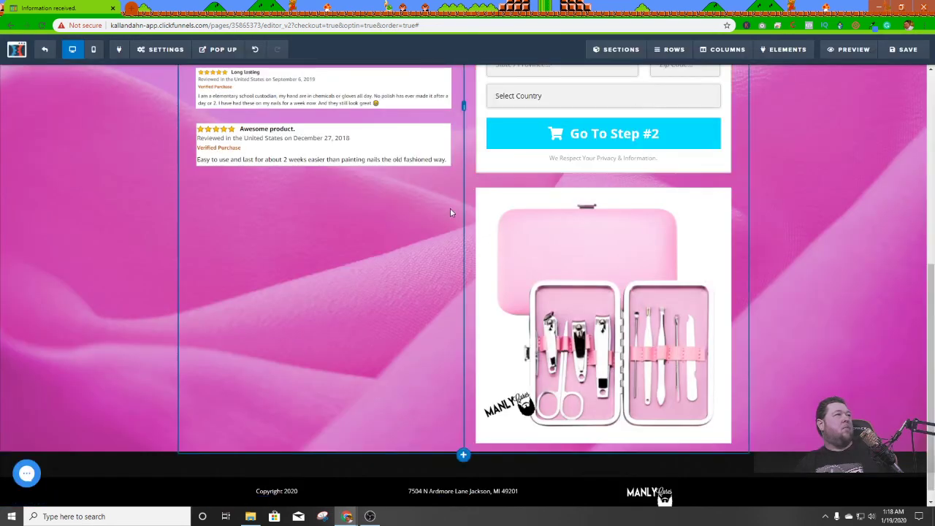
{"action": "left_click", "coordinate": [903, 50]}
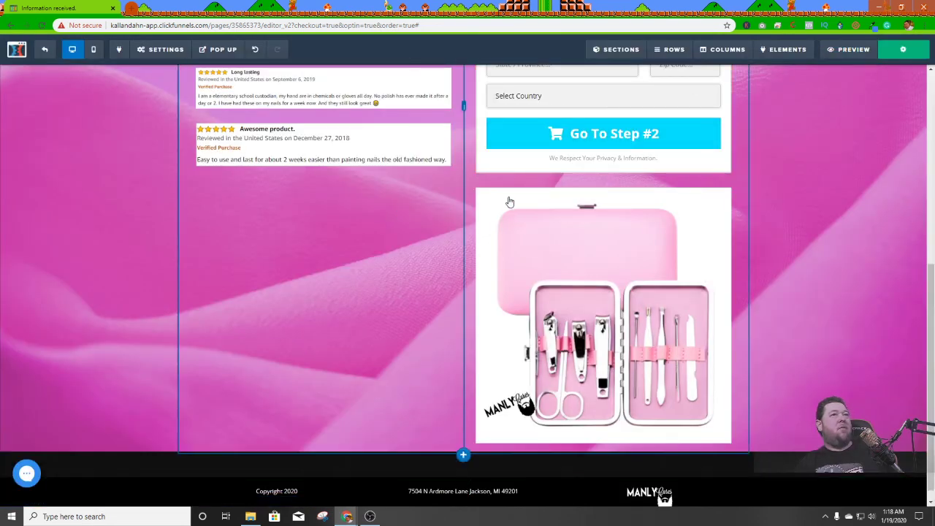
{"action": "left_click", "coordinate": [903, 50]}
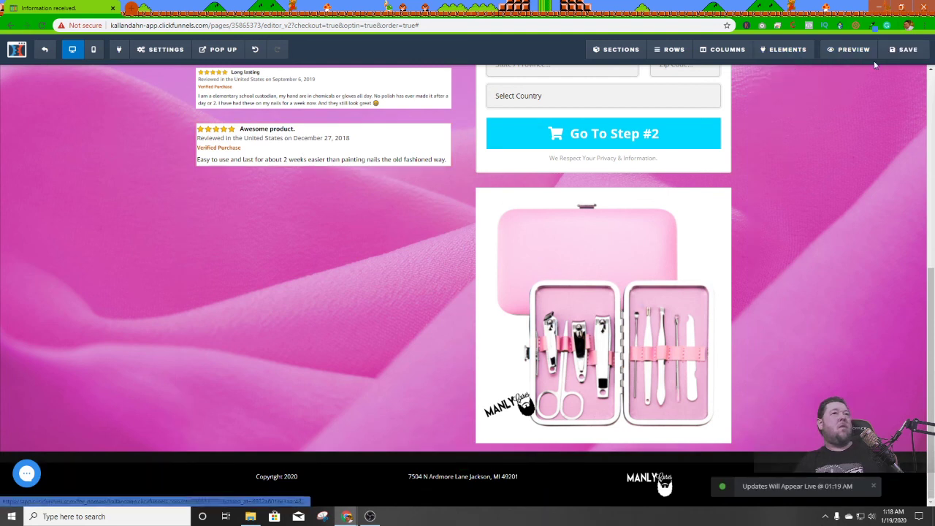
{"action": "left_click", "coordinate": [849, 50]}
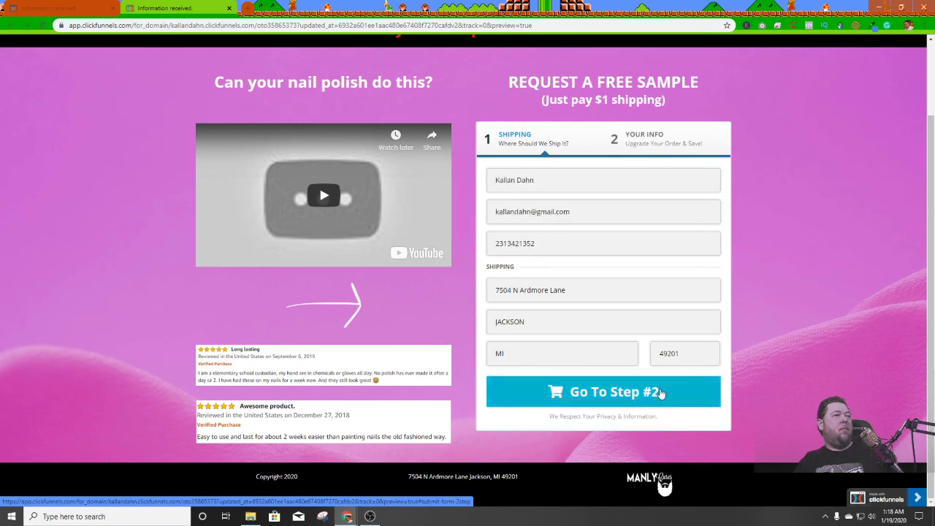
Advance the preview to step two and check the card fields and bump offer with no country field
{"action": "left_click", "coordinate": [602, 392]}
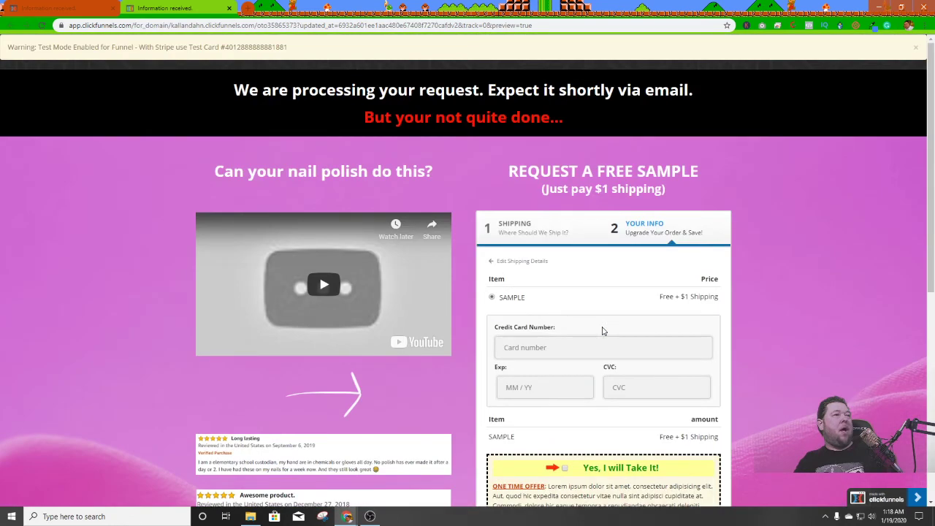
{"action": "mouse_move", "coordinate": [614, 314]}
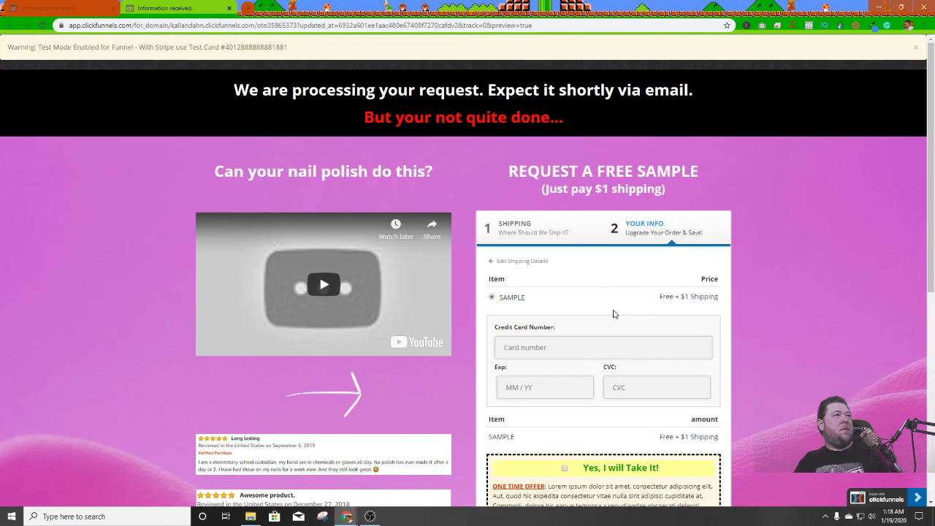
{"action": "scroll", "scroll_direction": "down", "scroll_amount": 3}
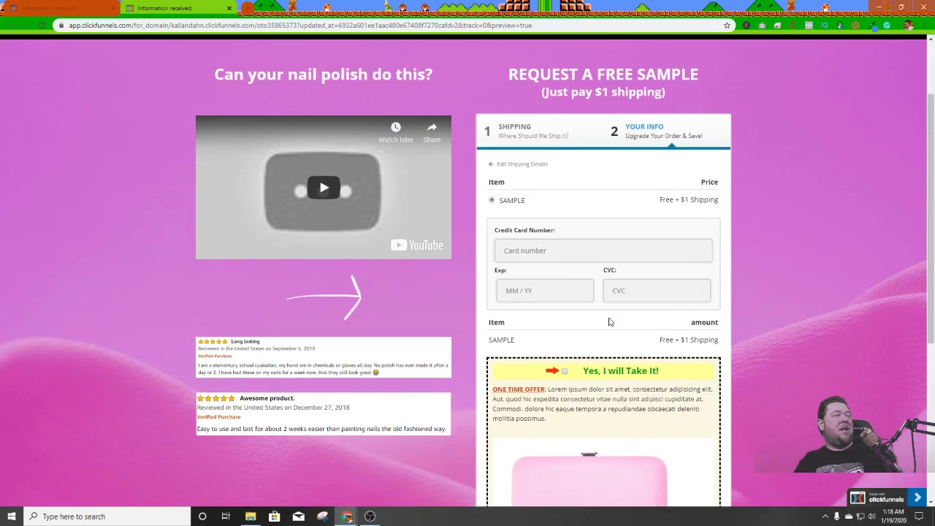
{"action": "left_click", "coordinate": [620, 371]}
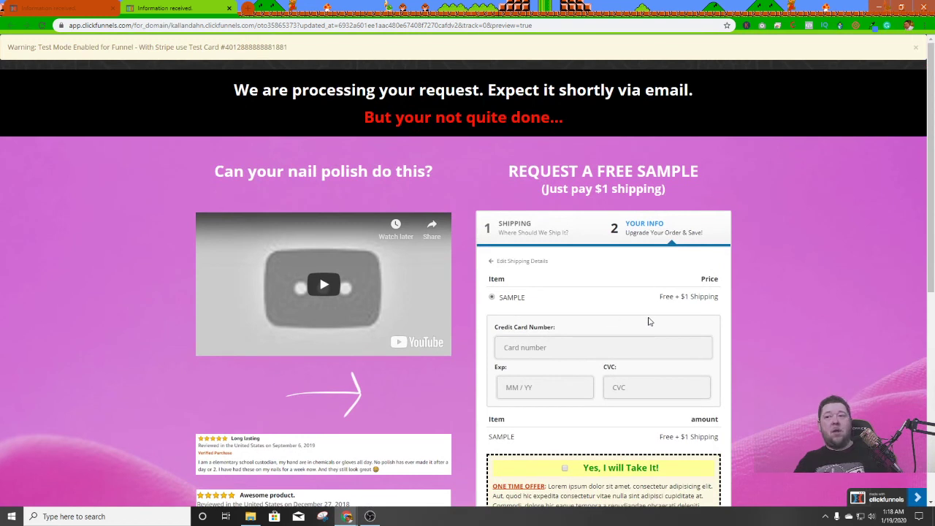